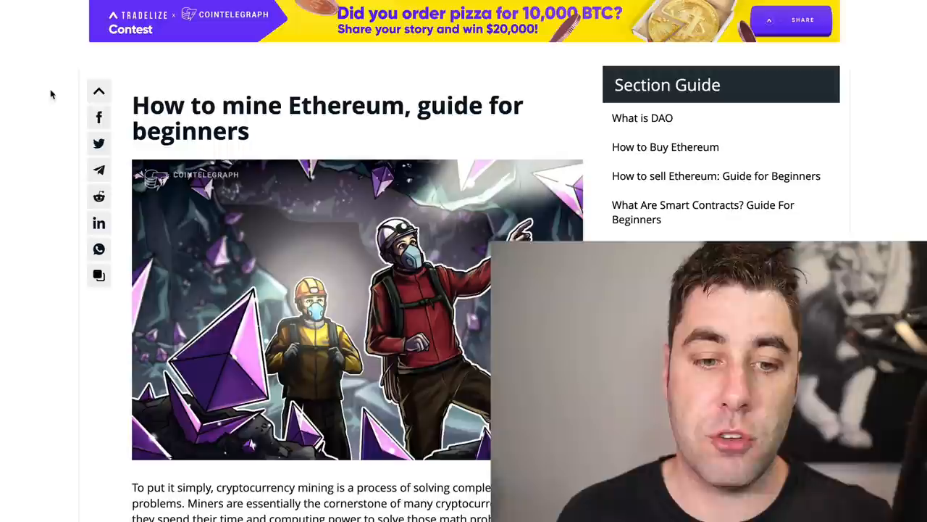
# - Scroll the 'How to mine Ethereum' article down to the block difficulty growth chart
pyautogui.scroll(-3)
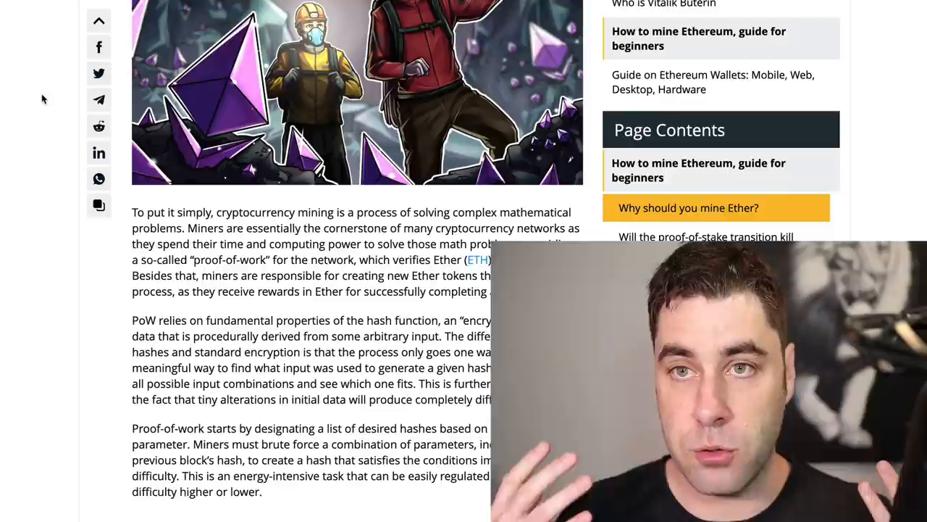
pyautogui.scroll(-3)
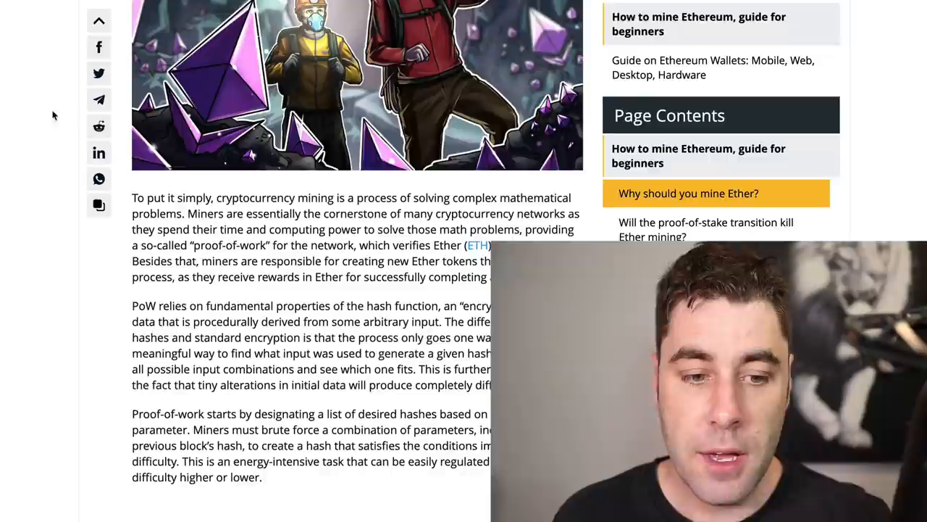
pyautogui.scroll(-3)
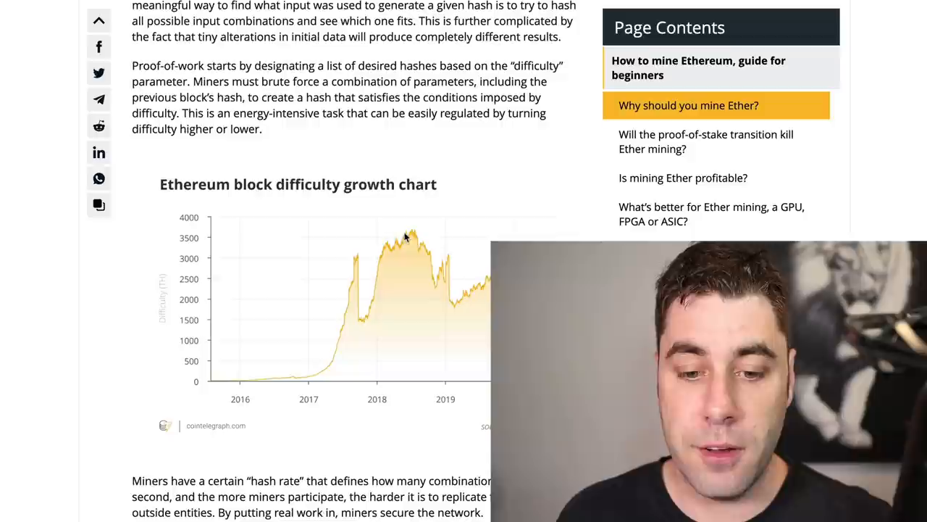
pyautogui.scroll(-3)
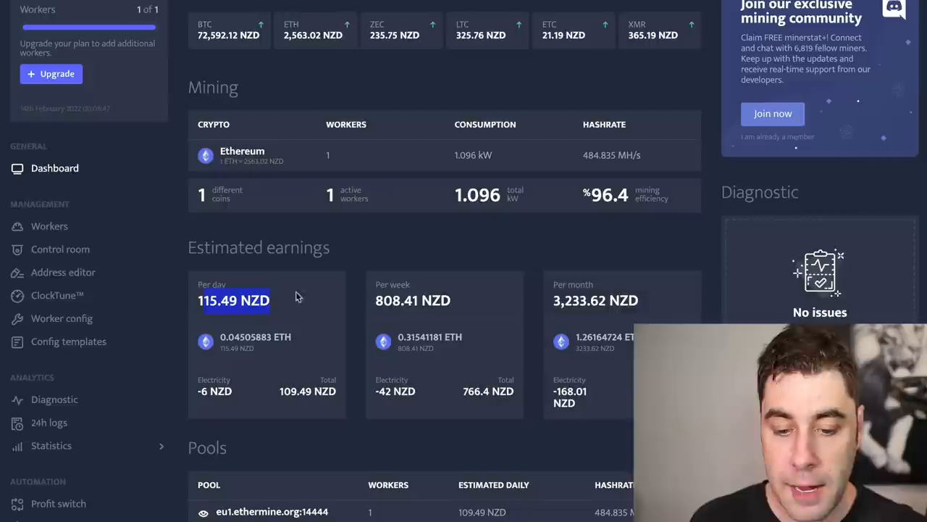
pyautogui.doubleClick(594, 299)
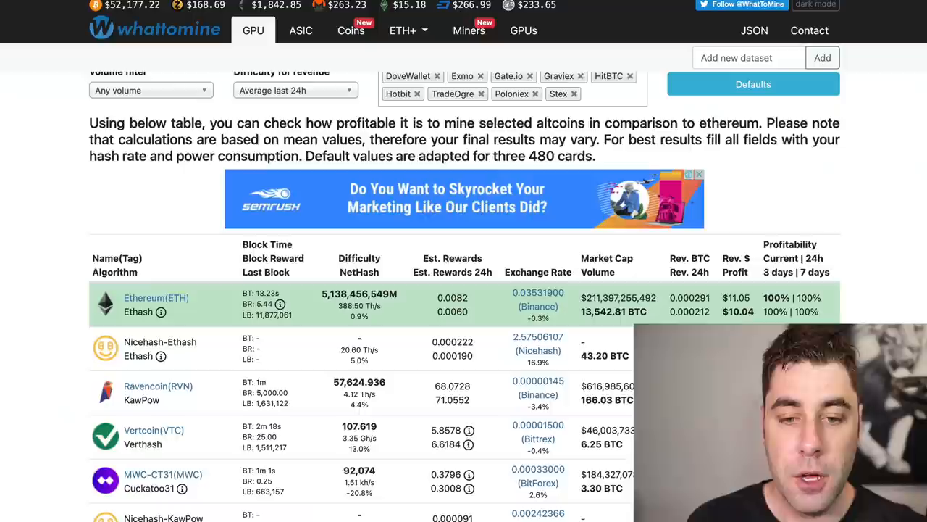
pyautogui.scroll(-3)
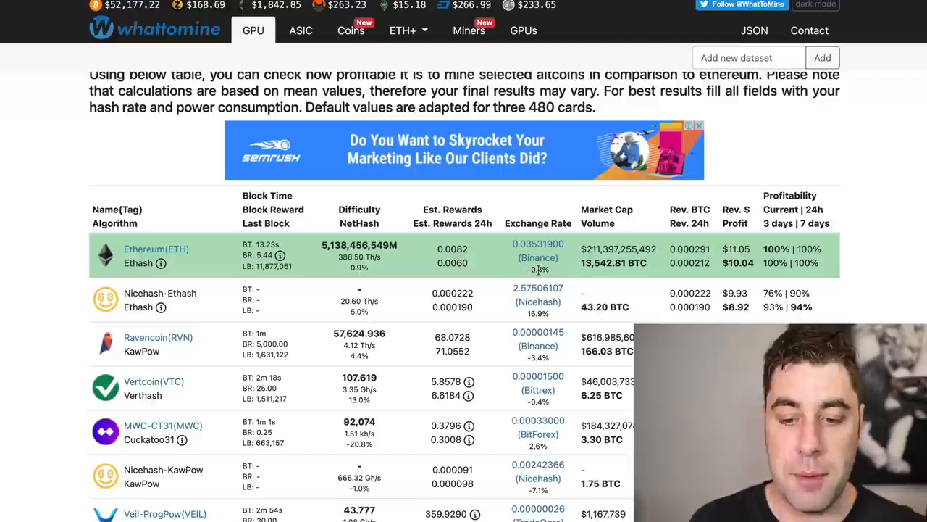
pyautogui.scroll(-3)
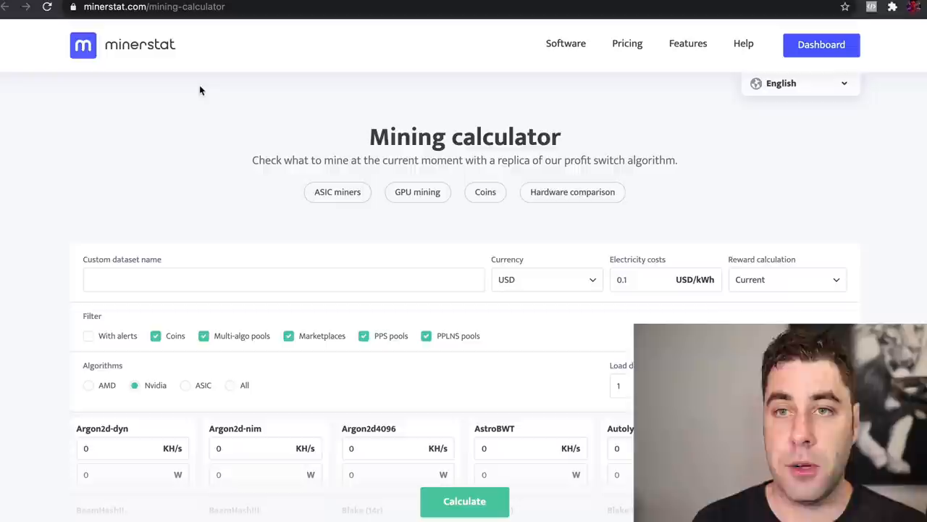
# - Open the GPU mining hardware ranking from the Mining calculator page
pyautogui.click(337, 192)
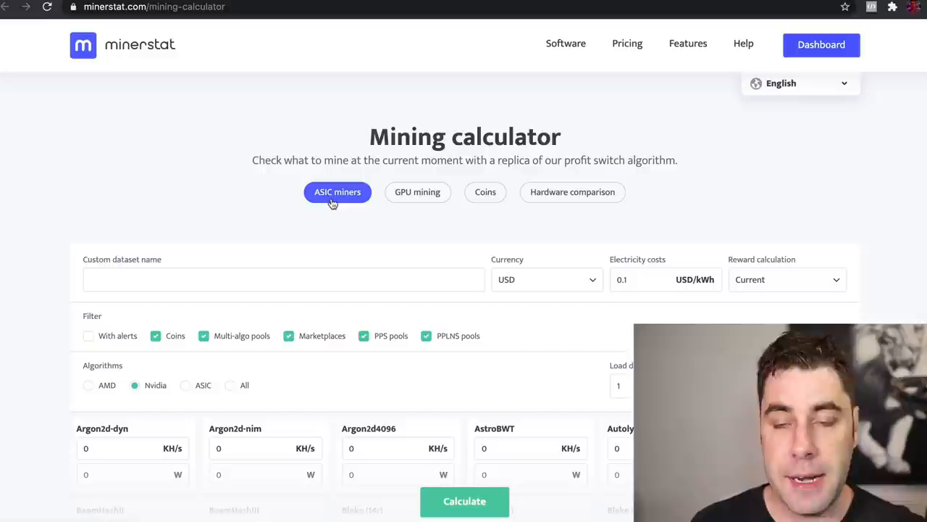
pyautogui.moveTo(338, 192)
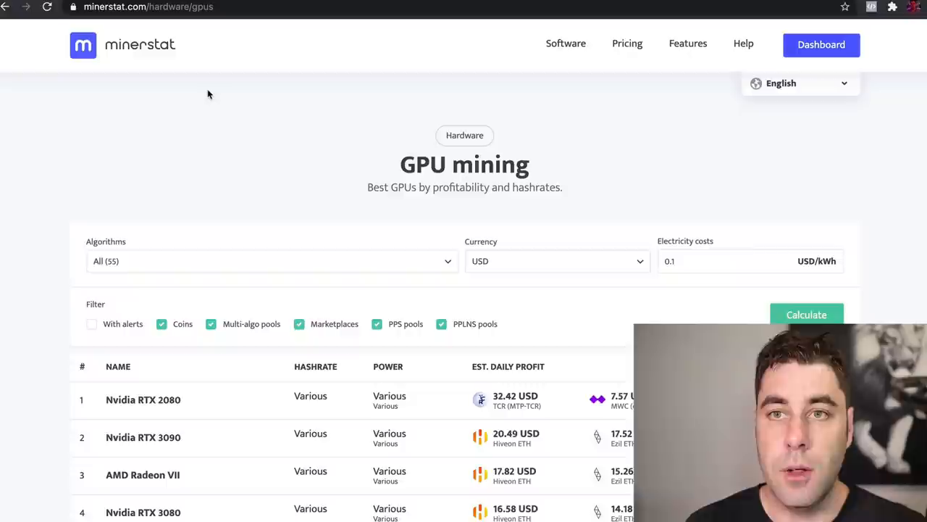
pyautogui.scroll(-3)
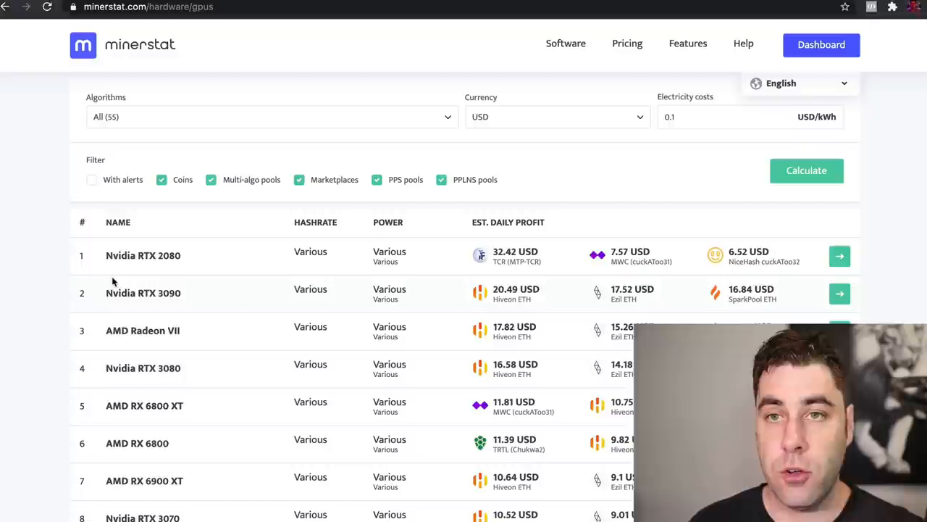
pyautogui.scroll(-3)
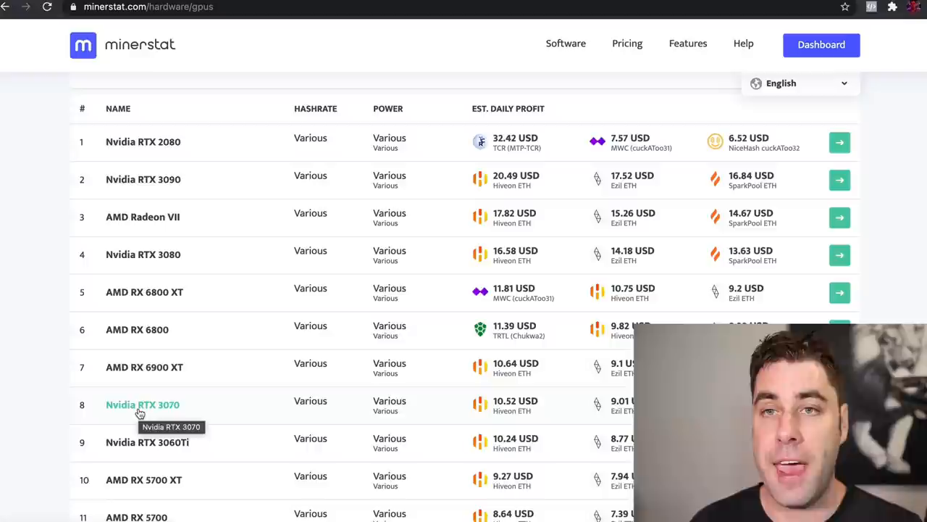
pyautogui.click(143, 404)
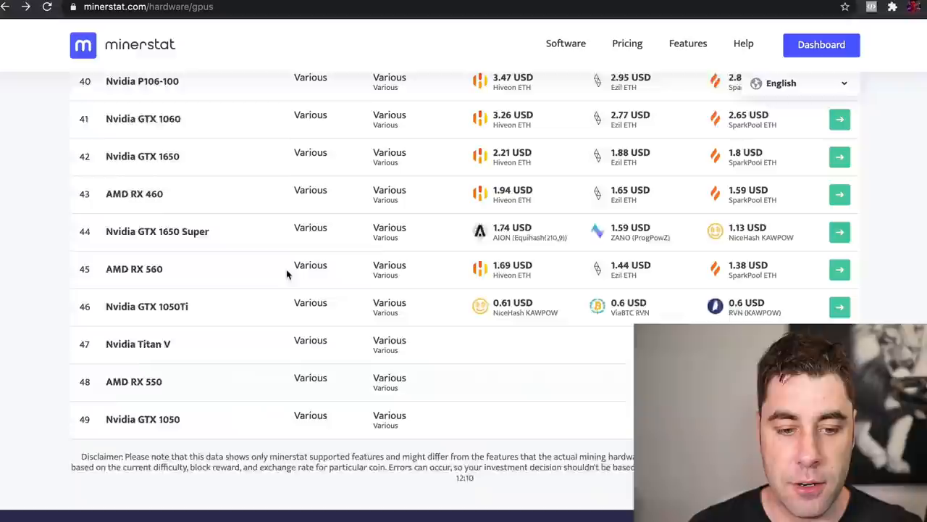
pyautogui.scroll(3)
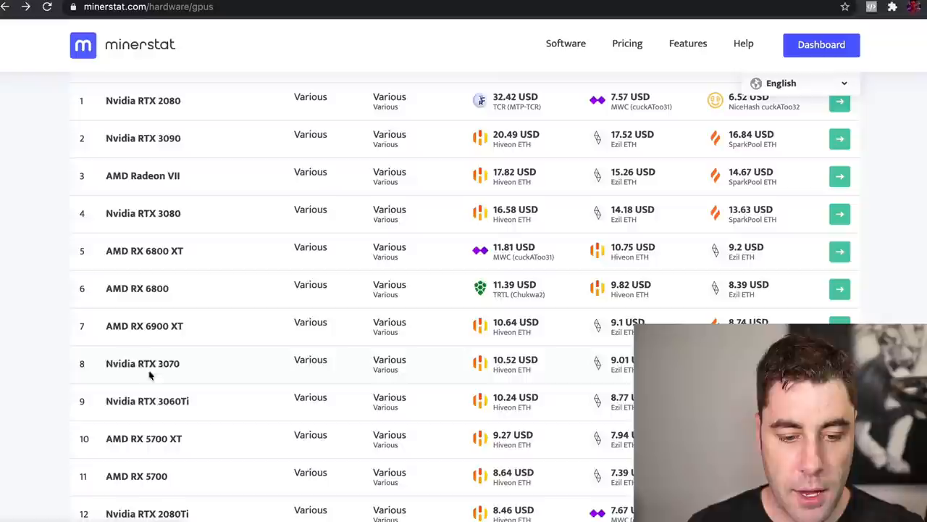
pyautogui.click(143, 363)
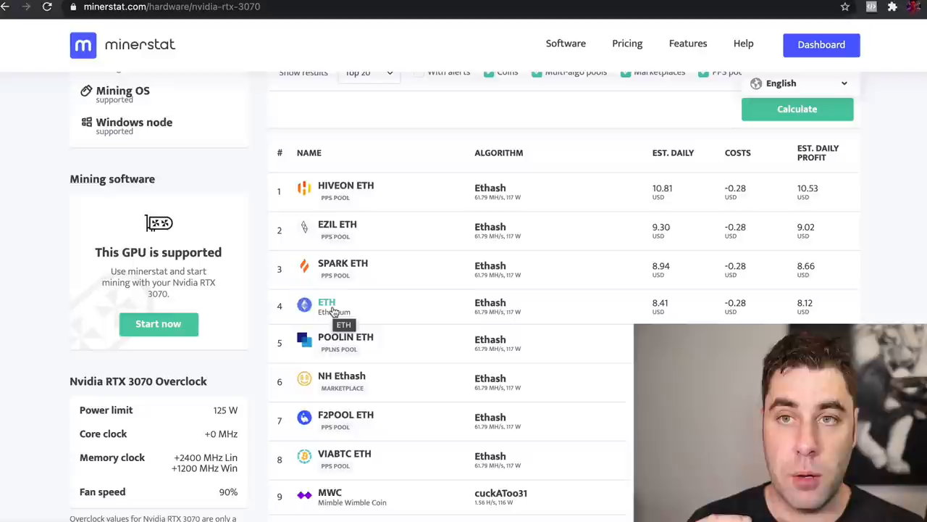
# - Scroll the RTX 3070 hardware page down to the pool profitability table
pyautogui.scroll(-3)
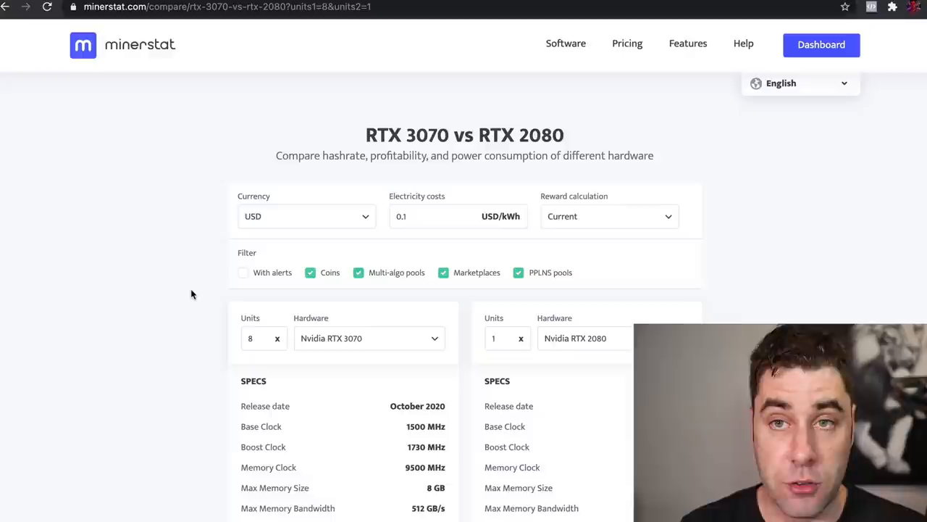
# - Scroll the 8x RTX 3070 vs RTX 2080 comparison to Est. Daily Profit
pyautogui.scroll(-3)
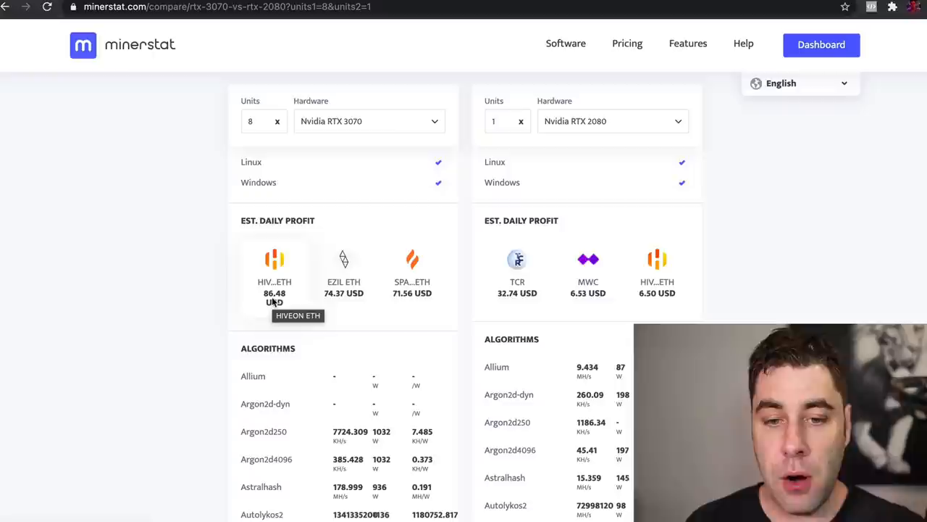
pyautogui.moveTo(200, 233)
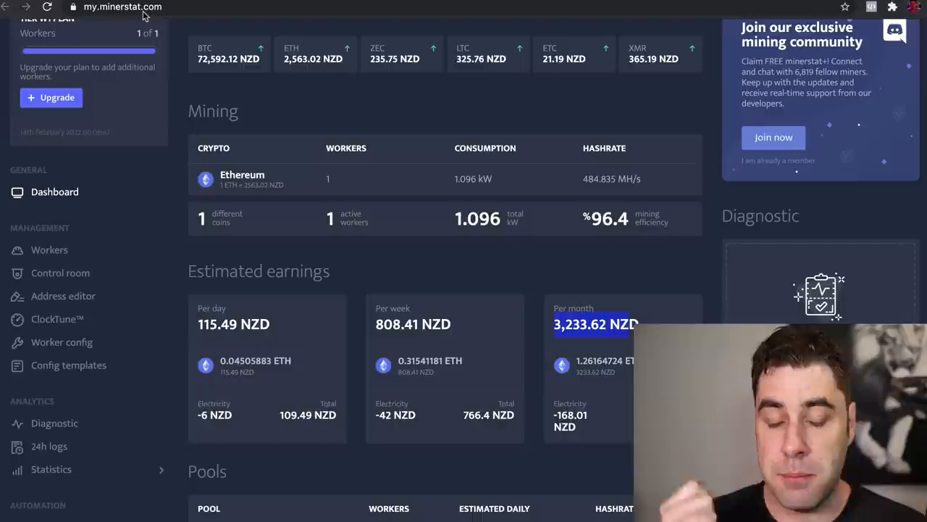
# - Open the WORKER001 worker page from the dashboard sidebar
pyautogui.click(48, 249)
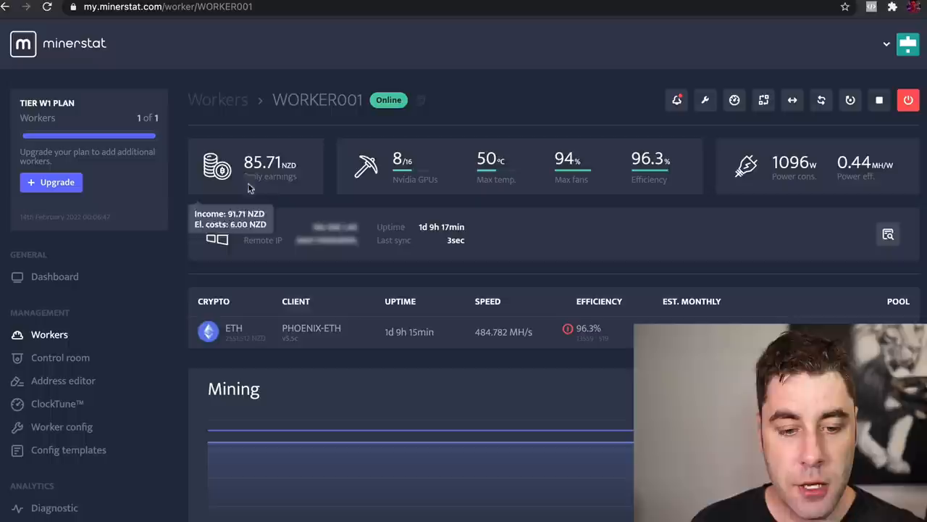
pyautogui.moveTo(324, 178)
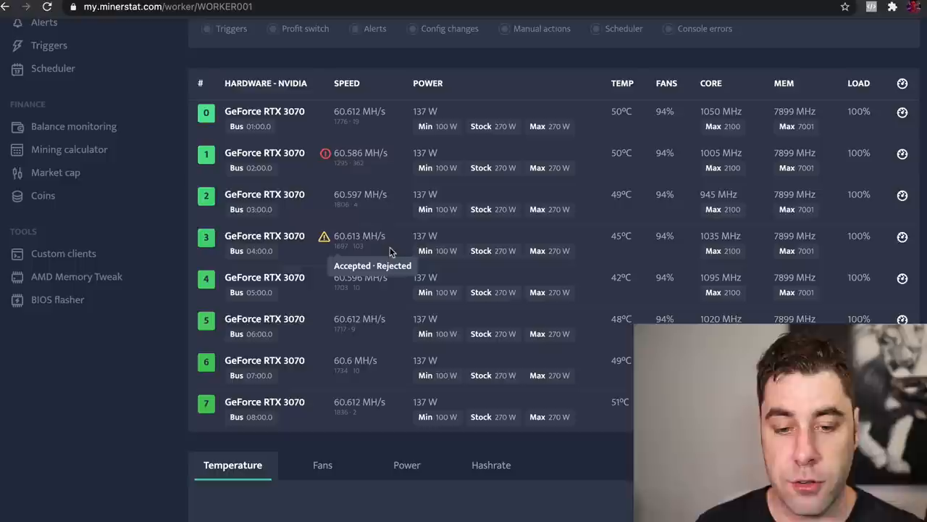
pyautogui.moveTo(376, 206)
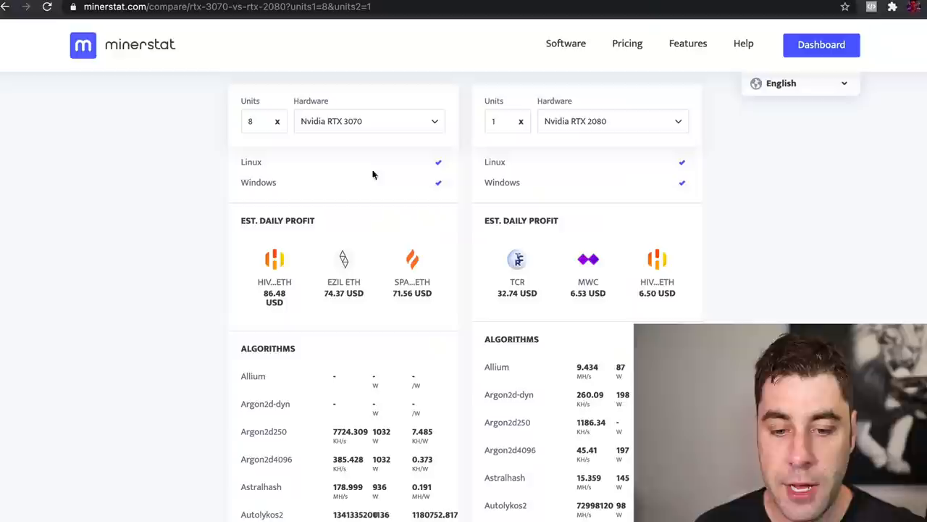
# - Switch WORKER001's GPU chart to the Hashrate tab and scroll through the page
pyautogui.scroll(-3)
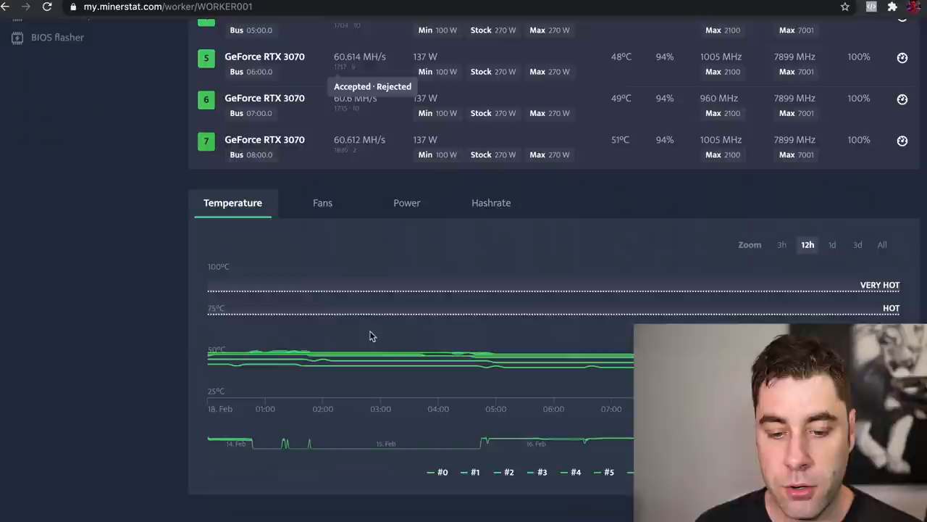
pyautogui.click(491, 202)
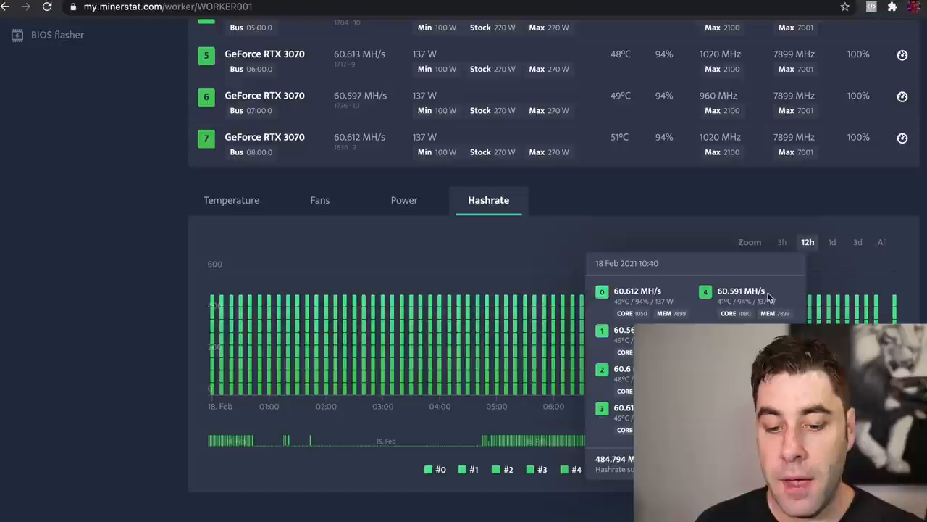
pyautogui.scroll(3)
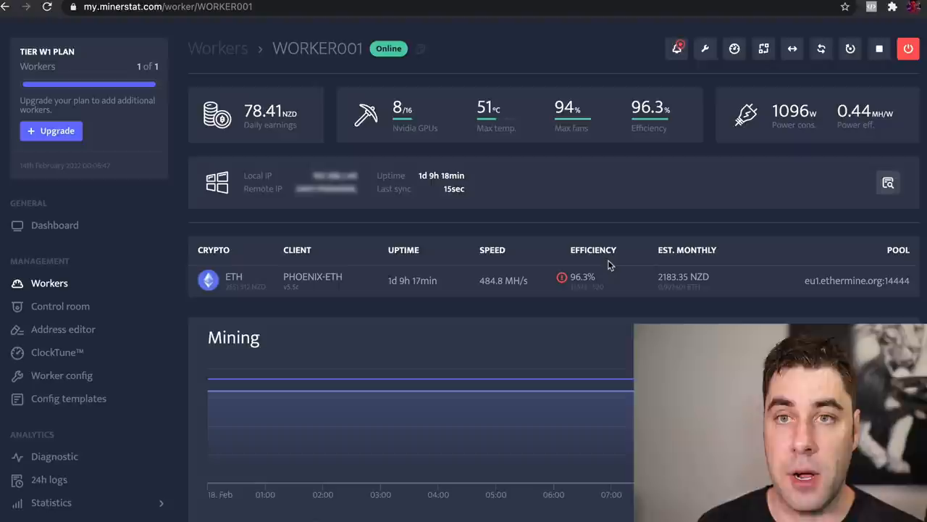
pyautogui.scroll(-3)
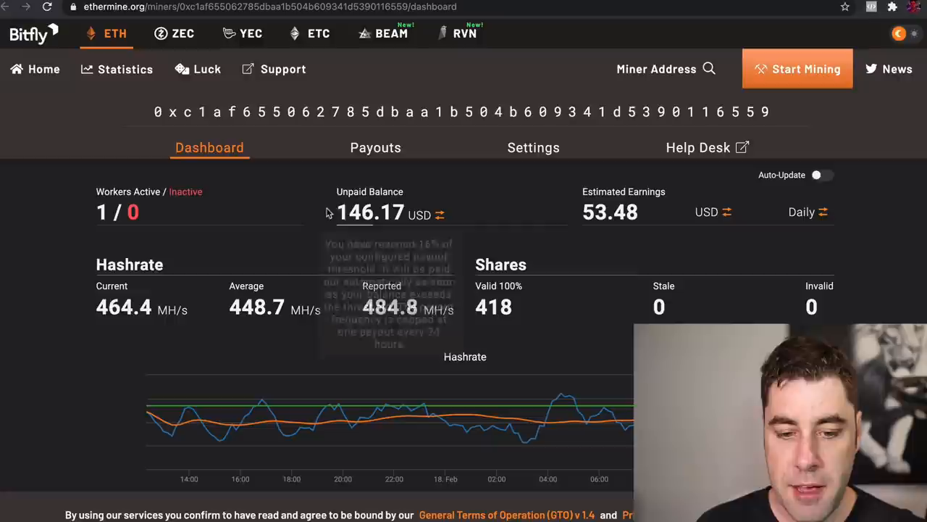
pyautogui.moveTo(570, 402)
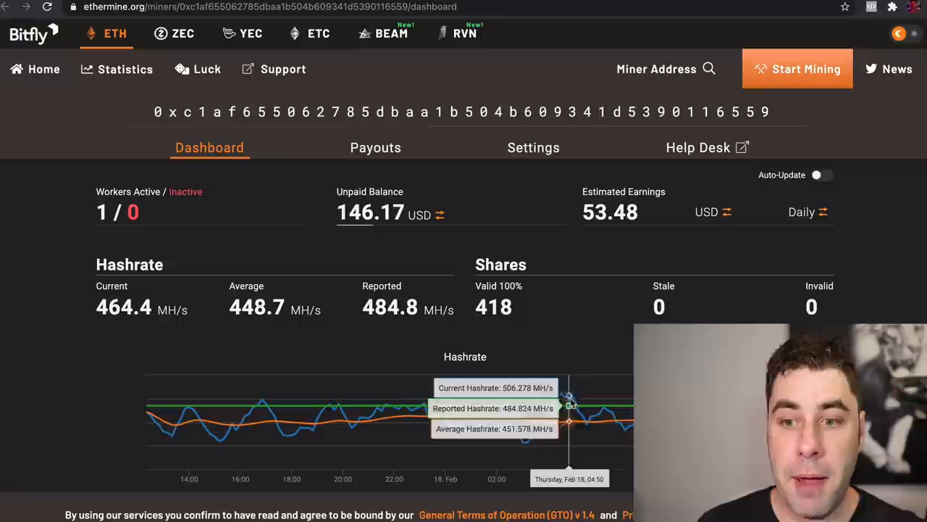
pyautogui.moveTo(522, 420)
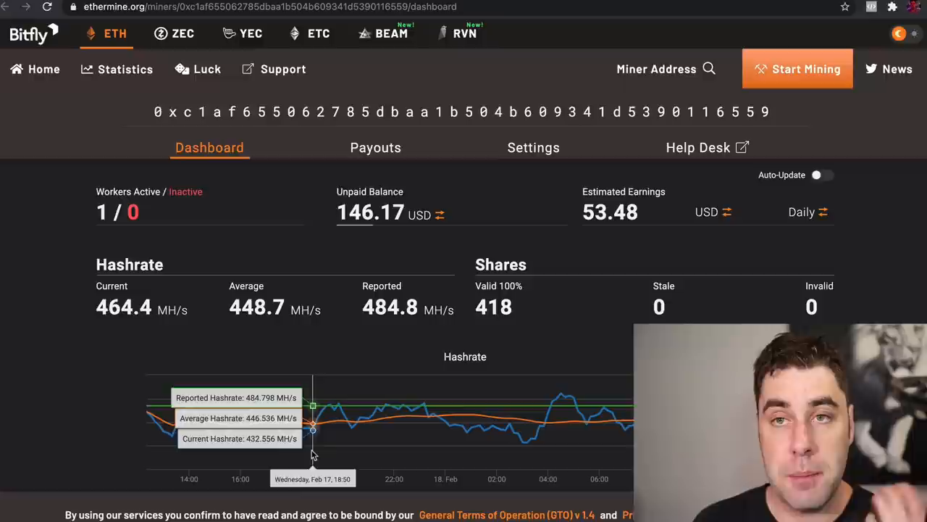
pyautogui.moveTo(60, 235)
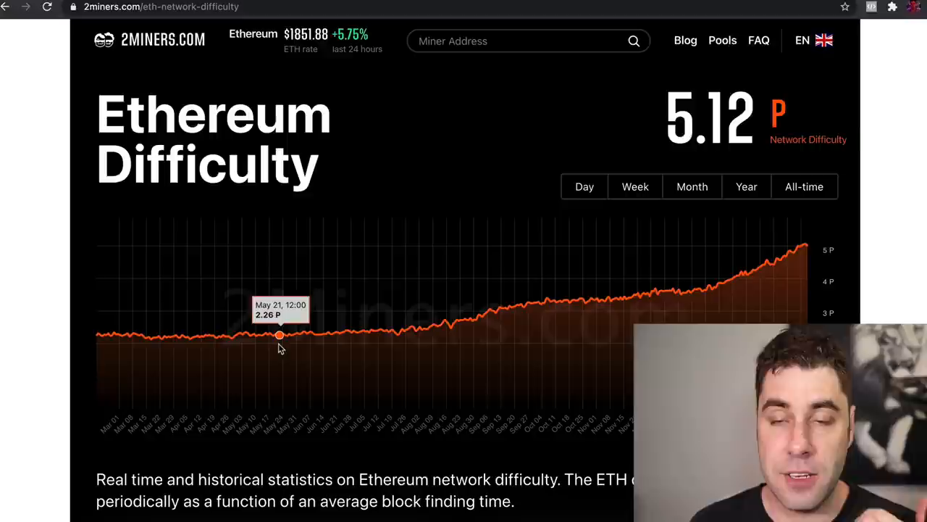
pyautogui.click(692, 186)
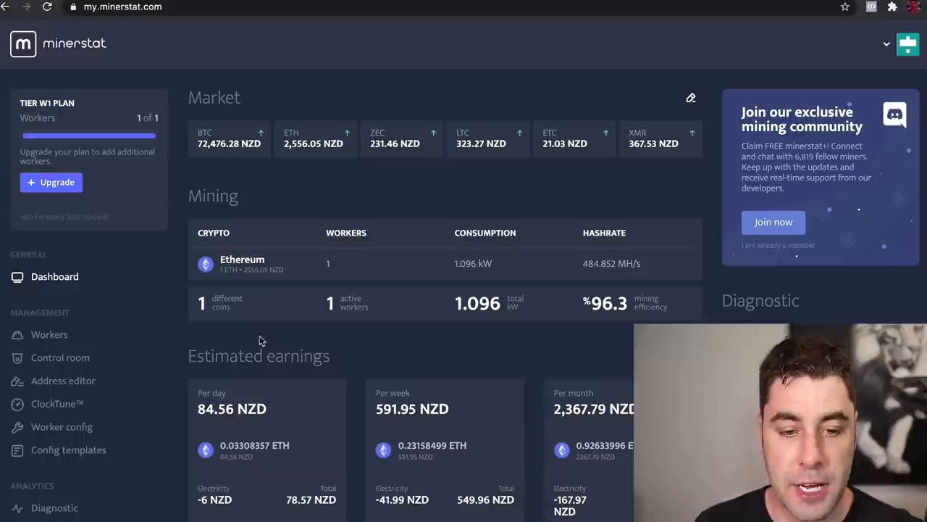
# - Open WORKER001 from the Workers list and set its Mining chart zoom to 1d
pyautogui.click(50, 334)
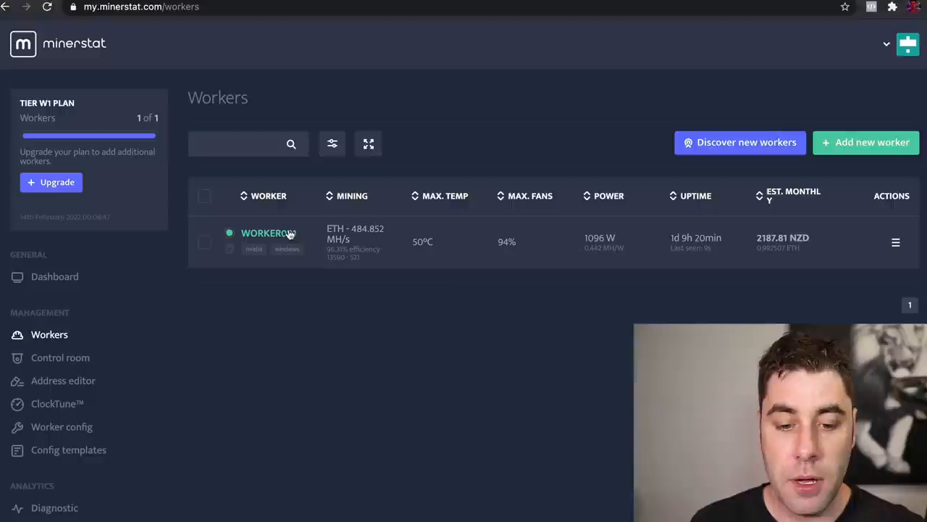
pyautogui.click(266, 232)
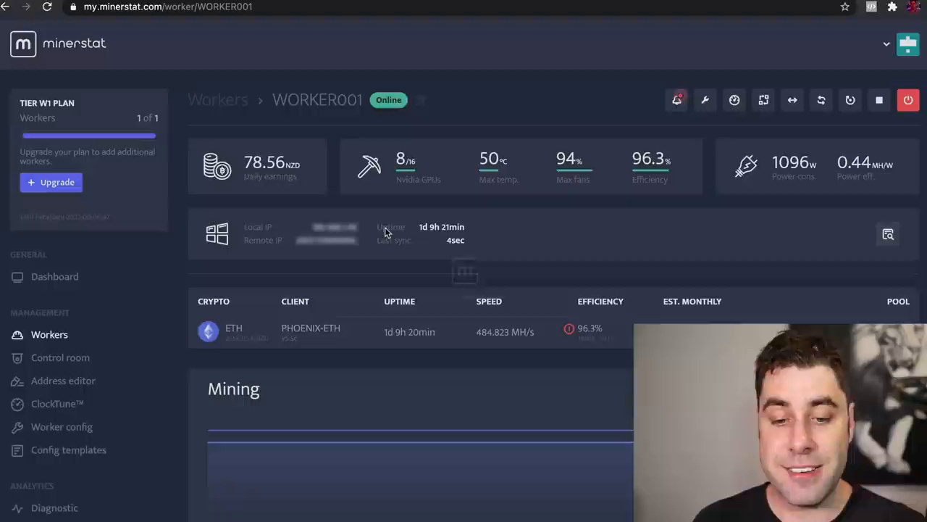
pyautogui.moveTo(794, 167)
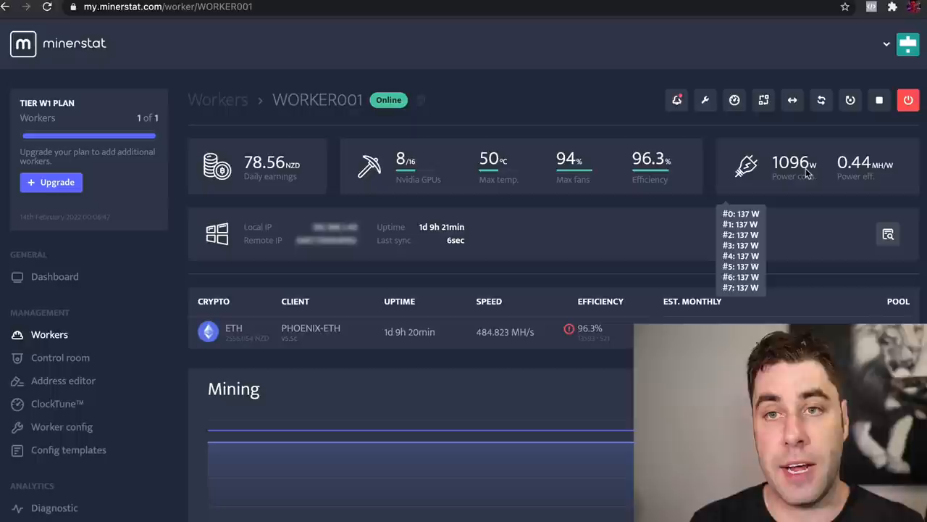
pyautogui.scroll(-3)
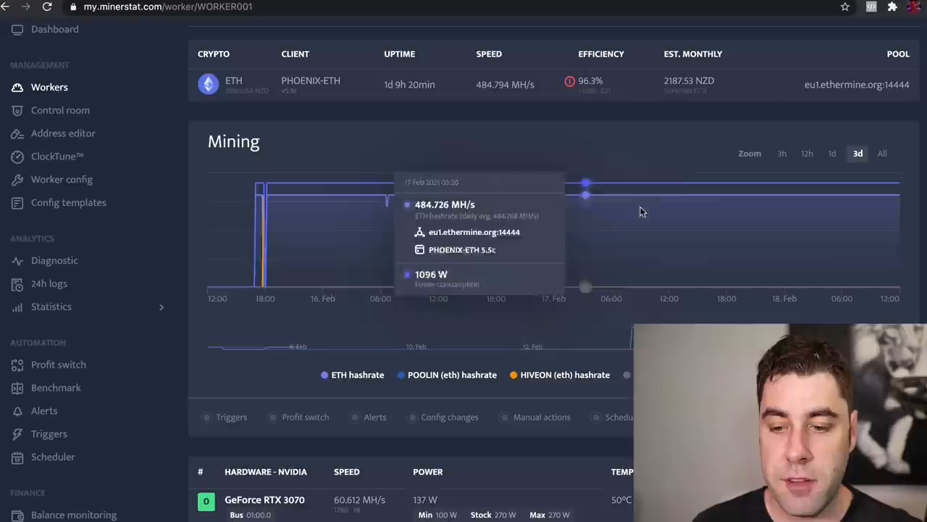
pyautogui.click(832, 153)
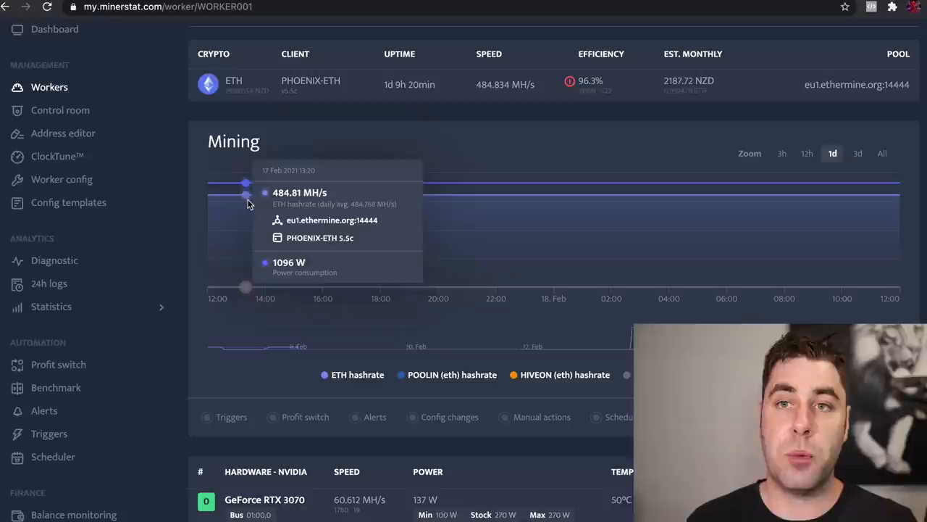